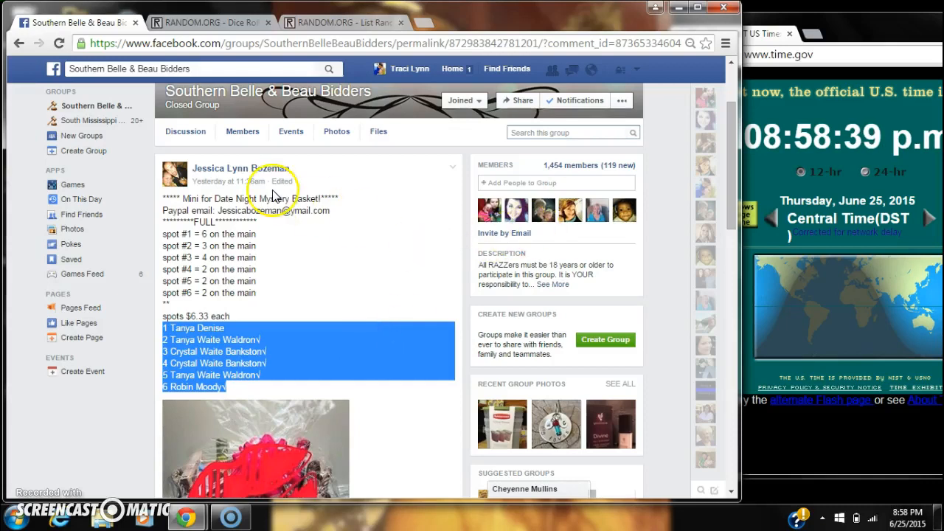
mouse_move(296, 303)
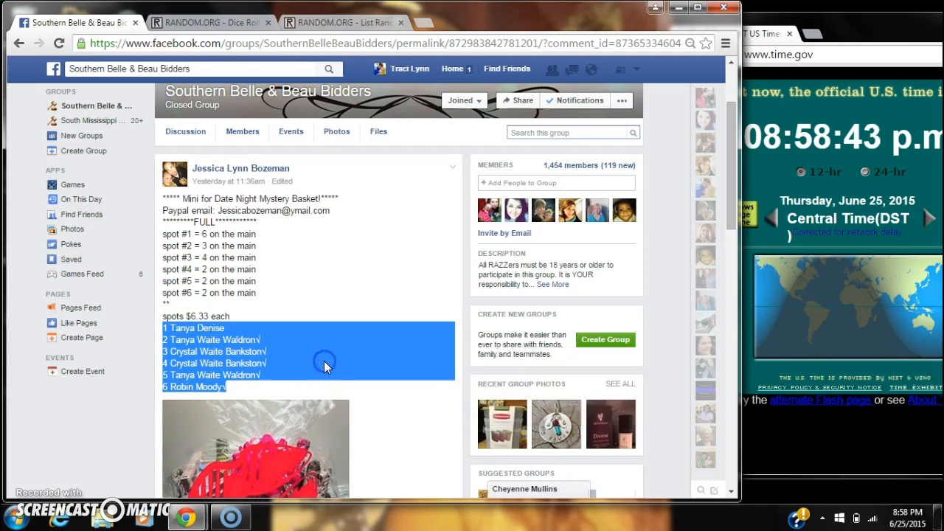
mouse_move(473, 284)
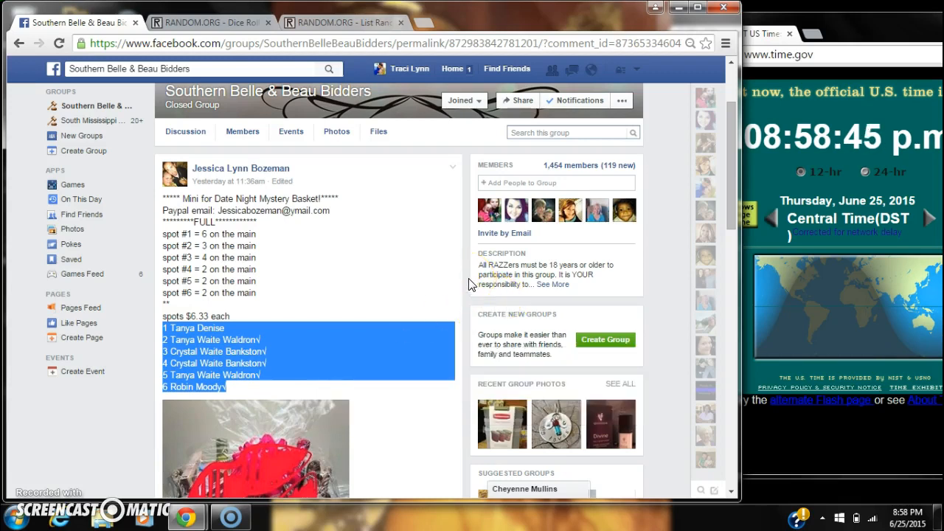
mouse_move(729, 186)
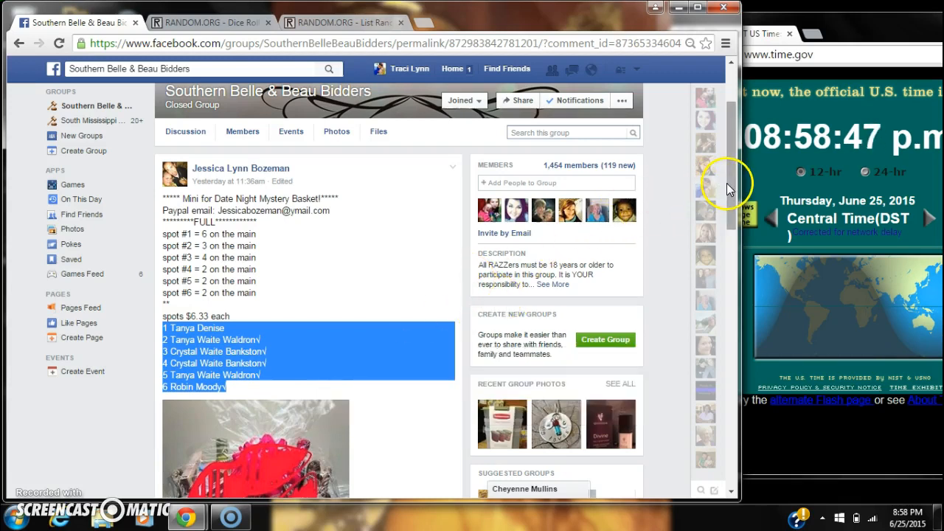
Step: Check the latest Facebook comment time, then paste the six raffle names into the List Randomizer as plain text
scroll("down", 3)
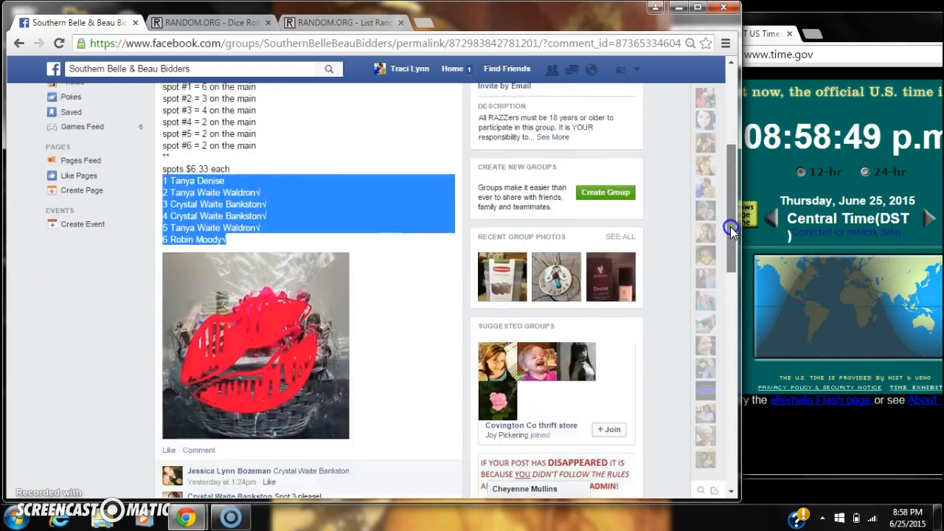
scroll("down", 3)
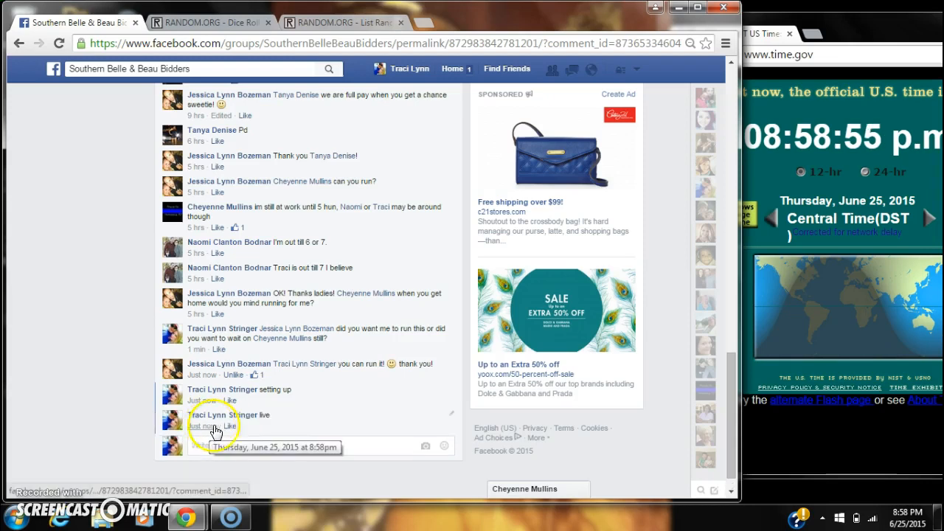
left_click(883, 515)
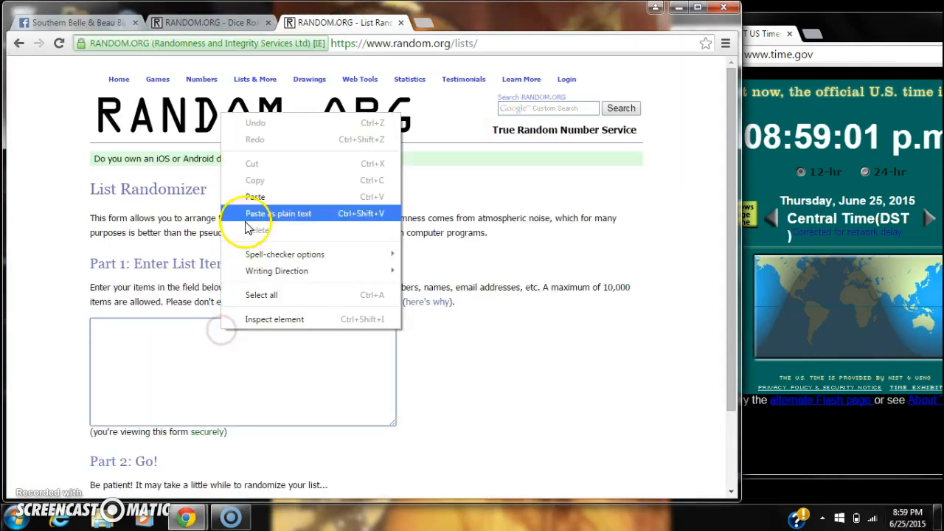
left_click(279, 213)
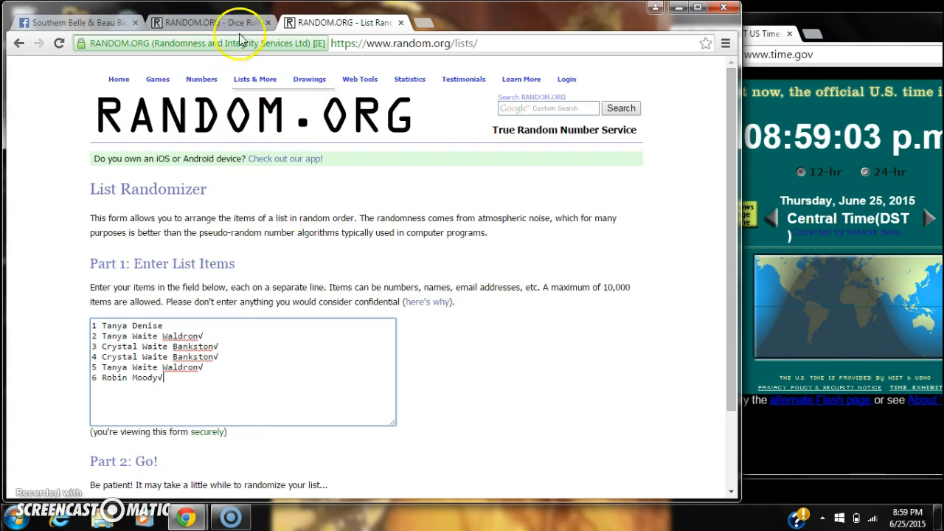
Step: Roll two dice in the Dice Roller (five and one), then randomize the six names once and recheck the dice result
left_click(210, 22)
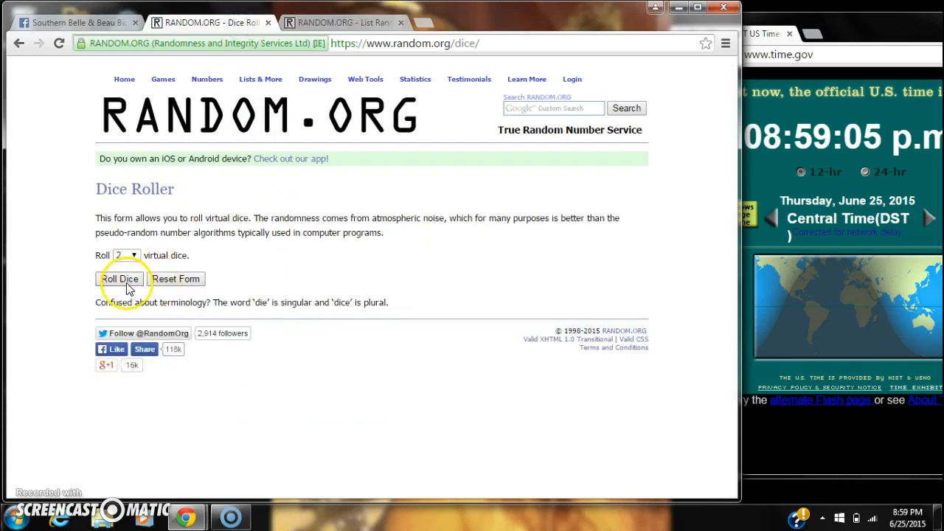
left_click(121, 279)
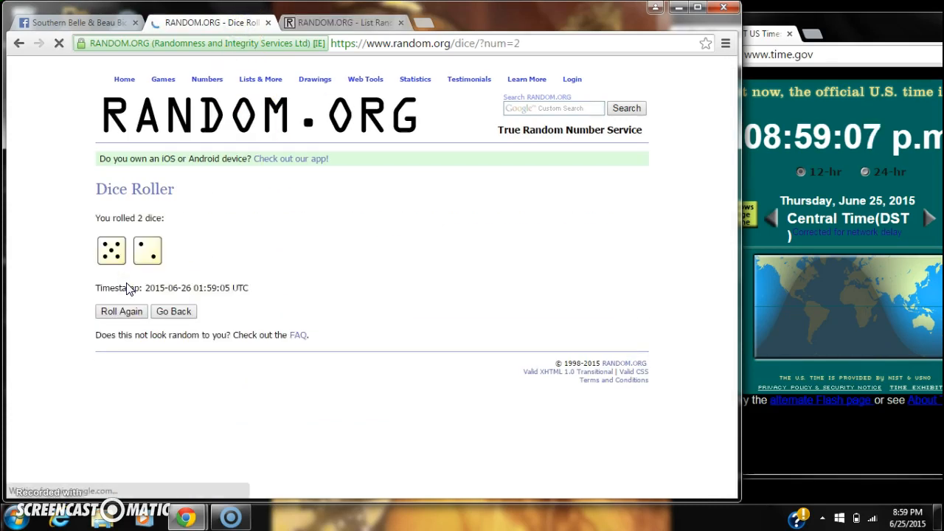
left_click(343, 22)
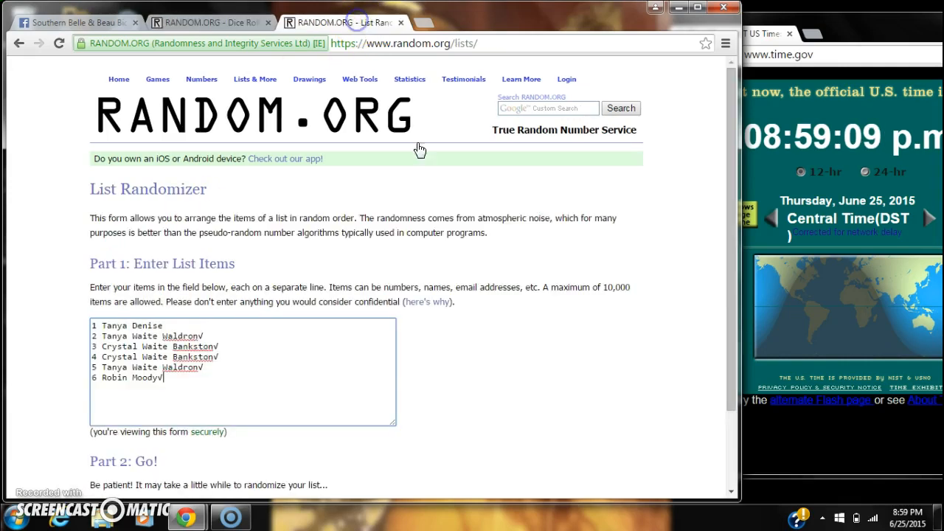
left_click(888, 517)
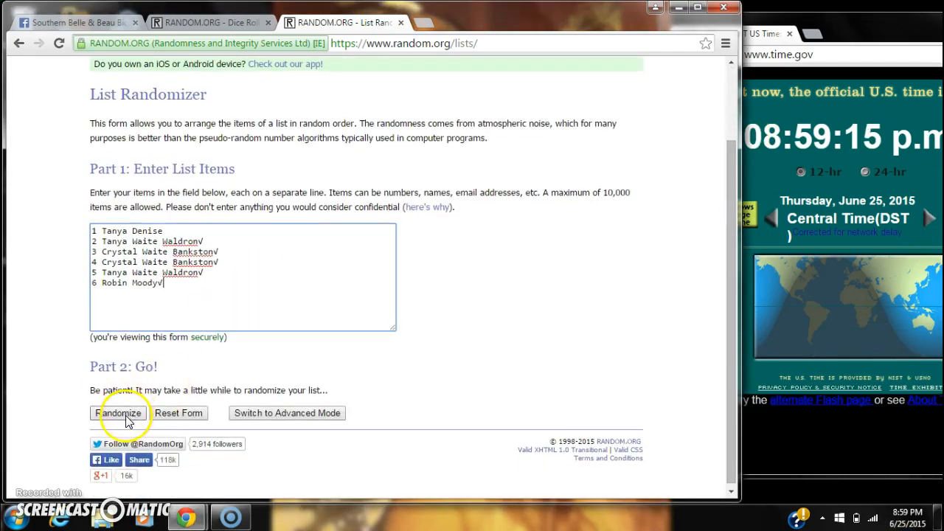
left_click(121, 413)
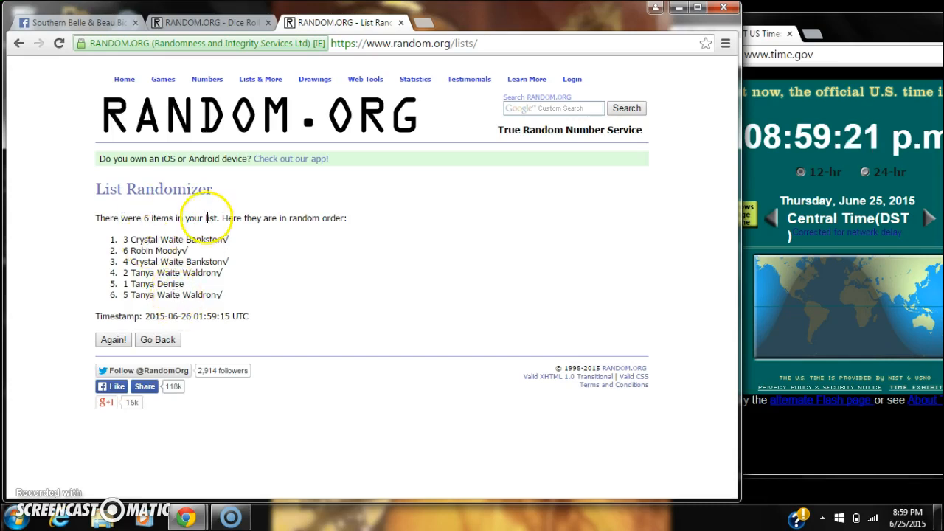
left_click(209, 22)
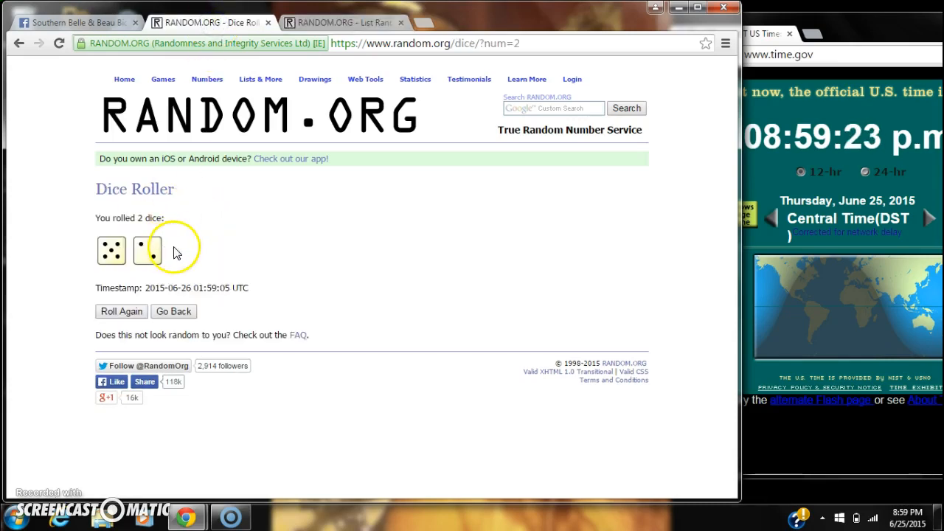
mouse_move(340, 21)
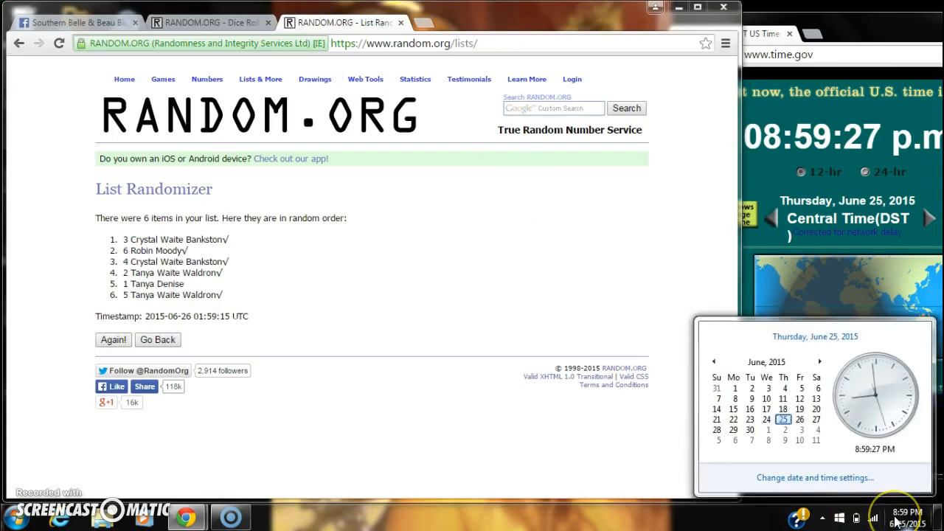
Step: Reshuffle the name list six more times with Again on the results page
left_click(112, 339)
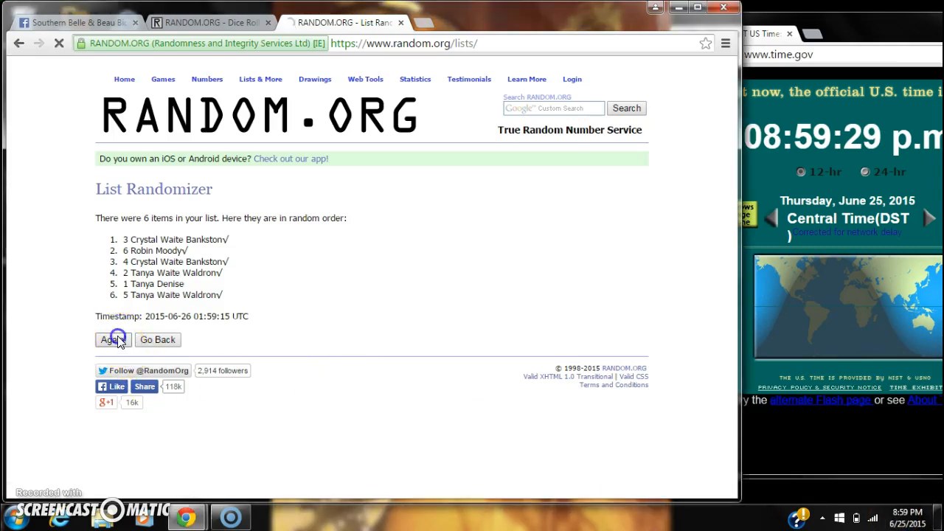
left_click(112, 340)
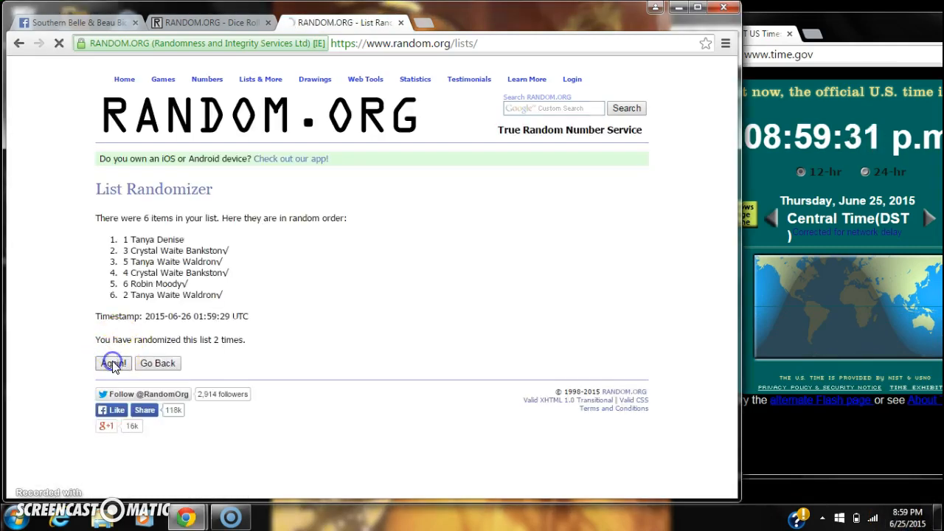
left_click(113, 363)
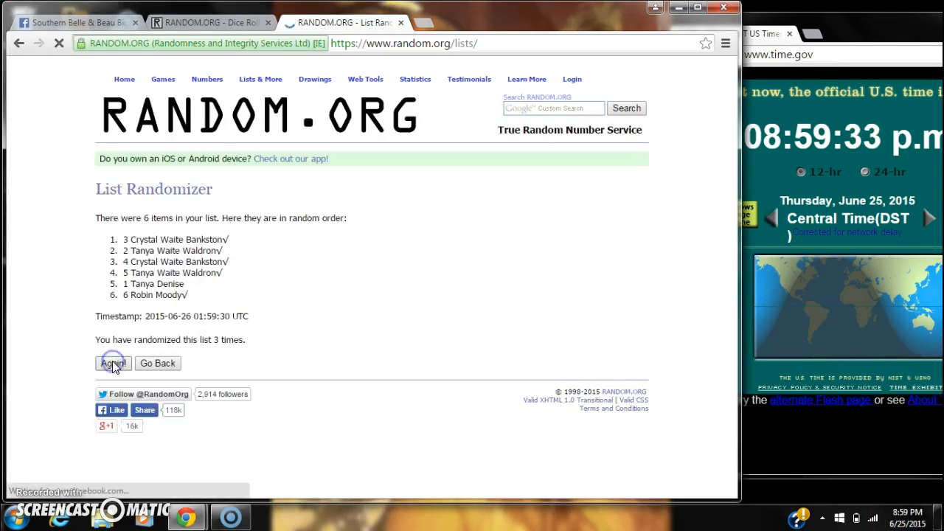
left_click(112, 363)
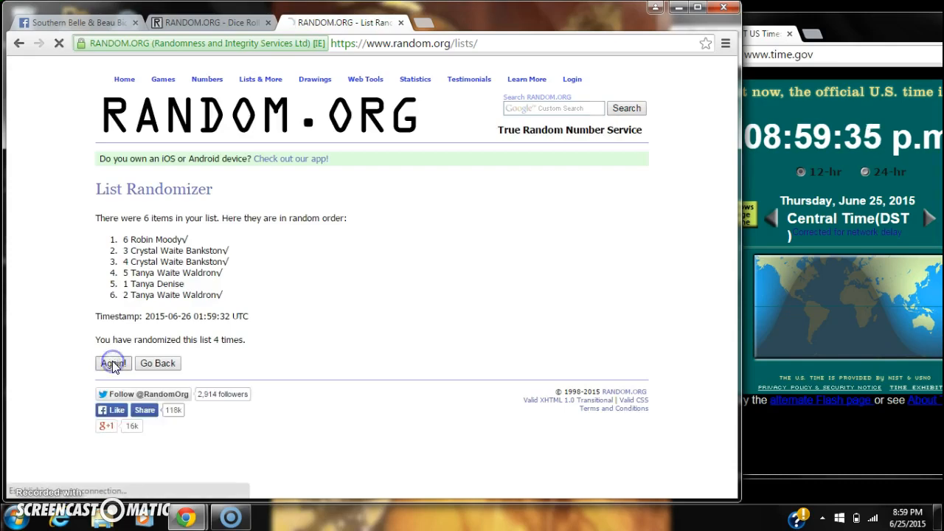
left_click(113, 363)
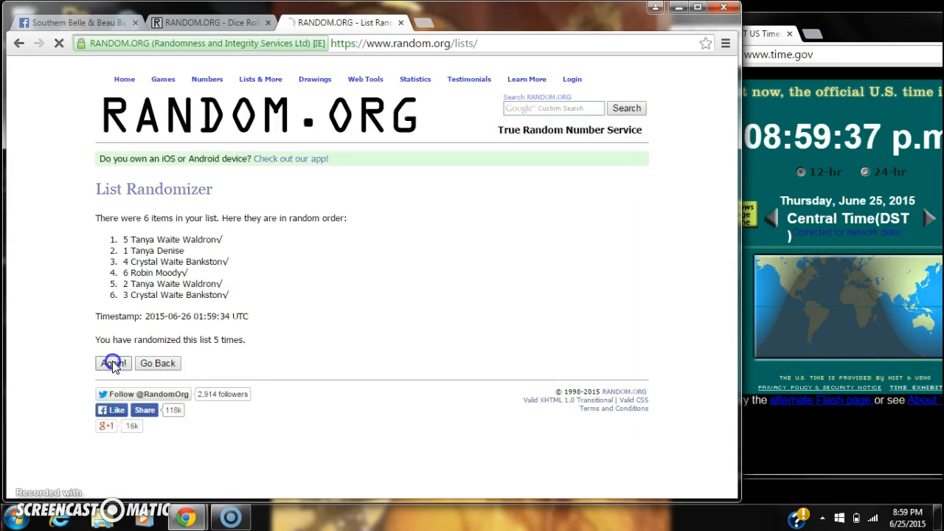
left_click(112, 363)
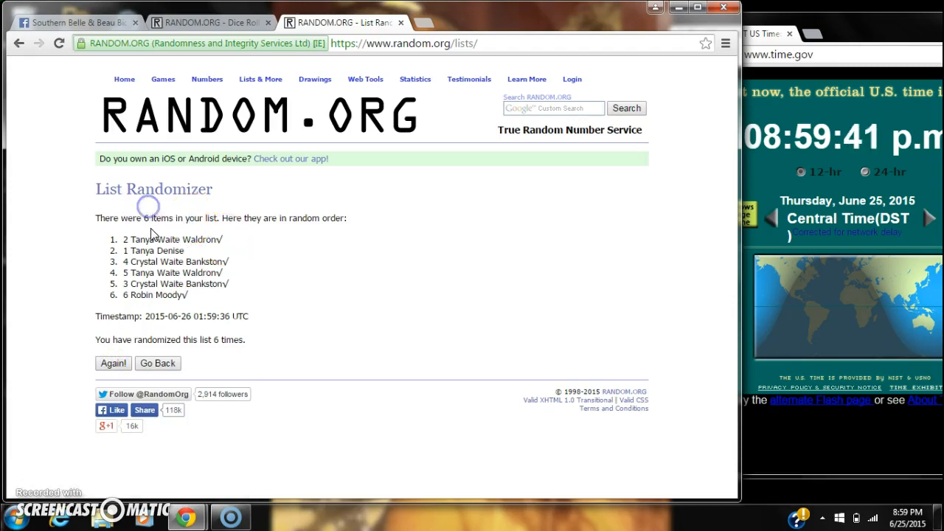
mouse_move(189, 152)
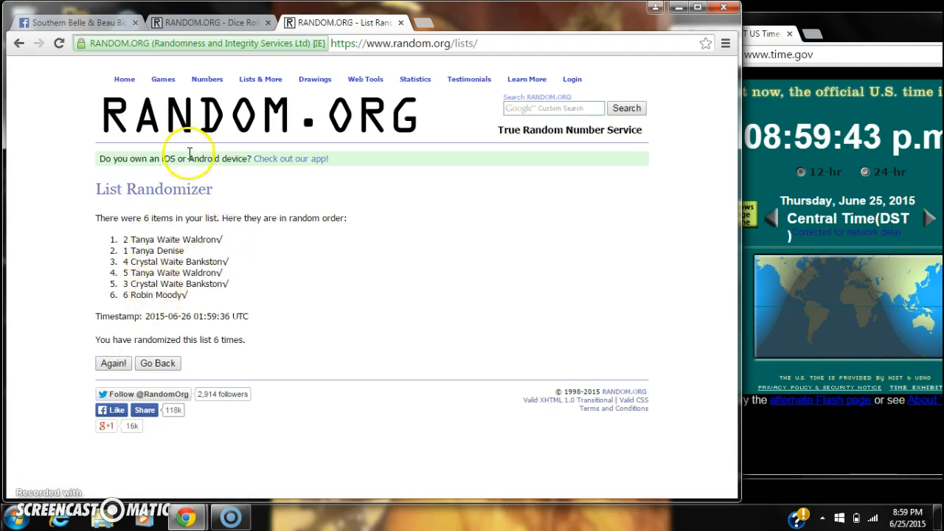
left_click(207, 22)
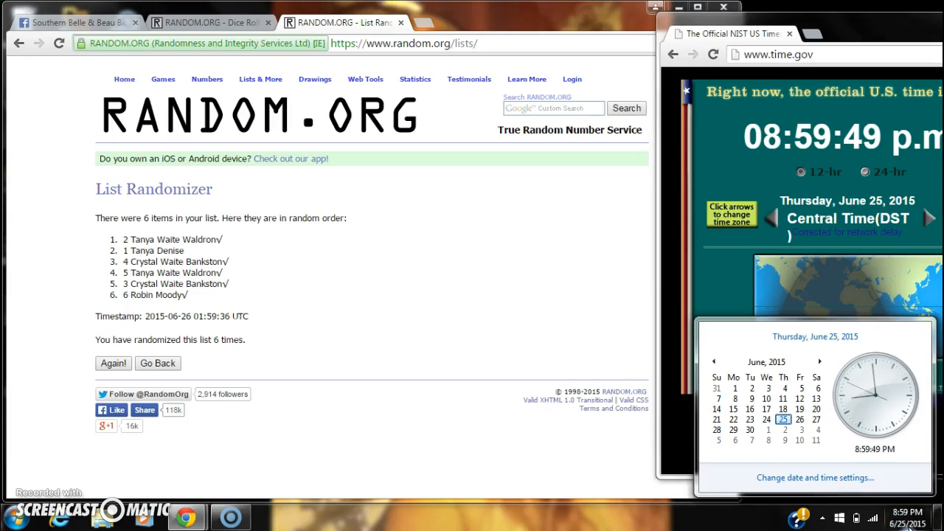
left_click(112, 364)
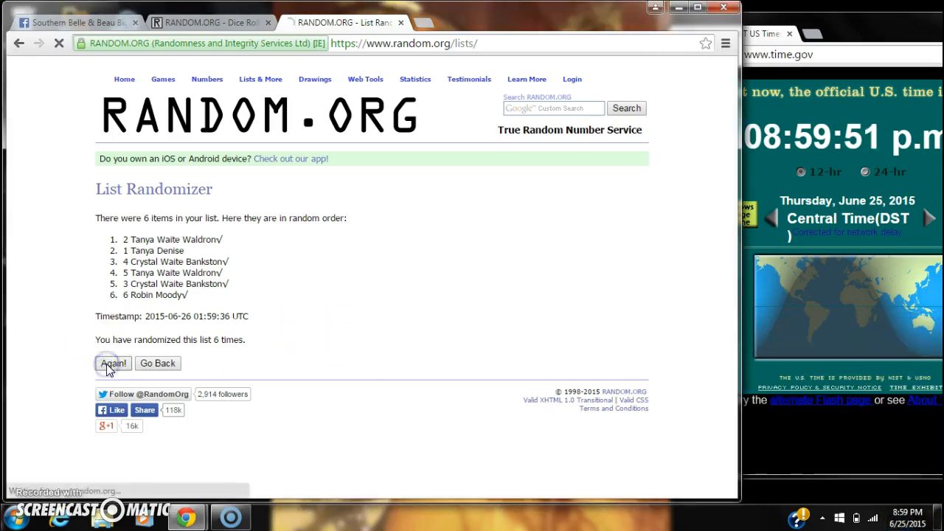
left_click(112, 363)
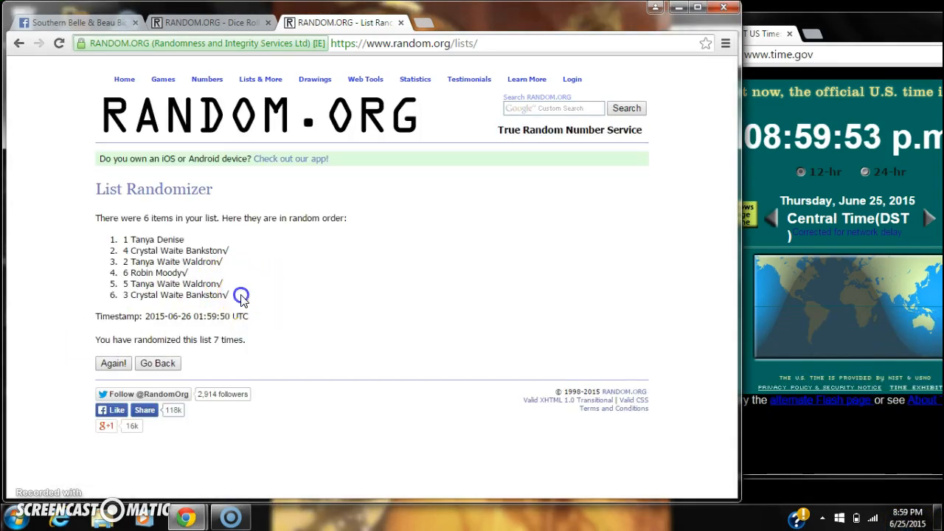
mouse_move(177, 239)
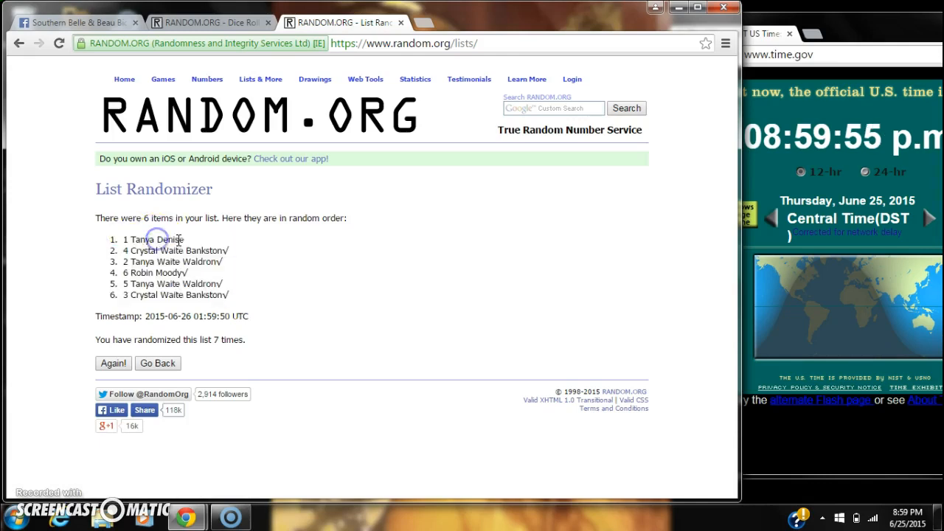
left_click_drag(137, 219, 168, 218)
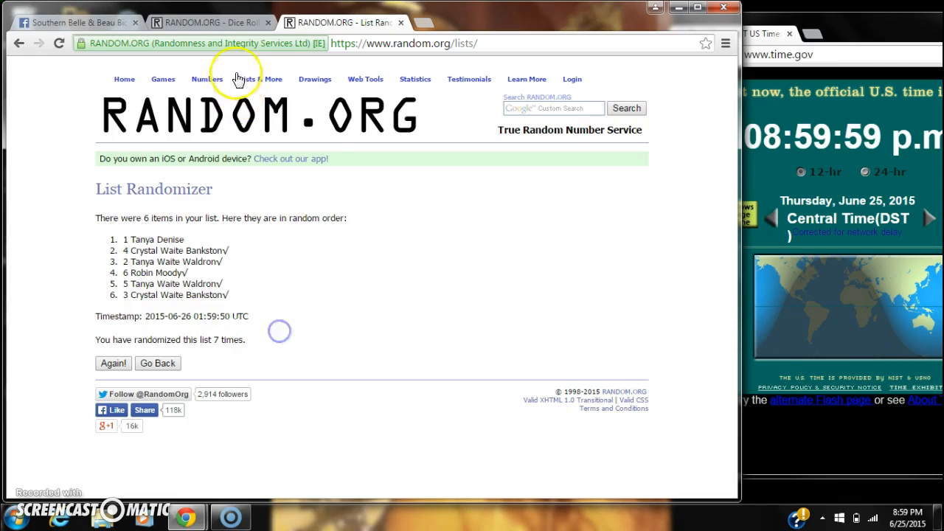
left_click(209, 22)
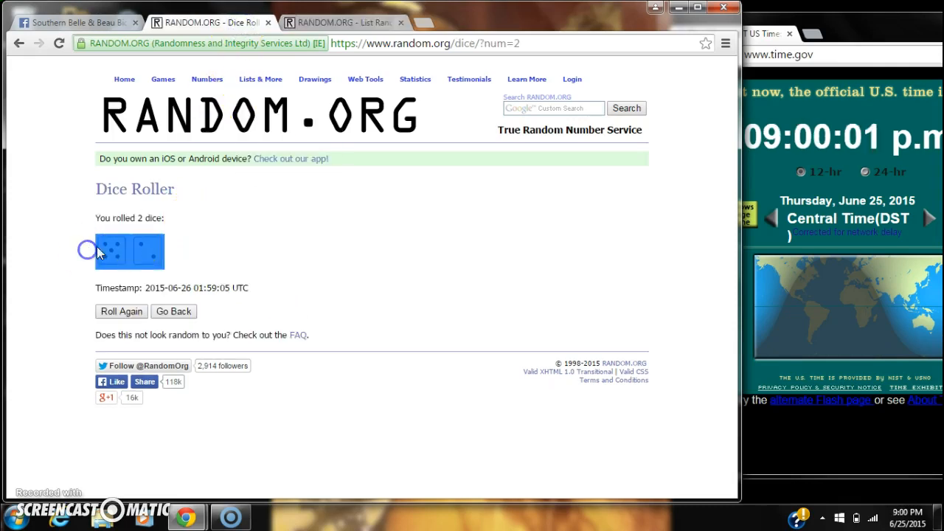
Step: Compare the shuffled name order against the numbered spots in the Facebook raffle post, alternating tabs
left_click(339, 22)
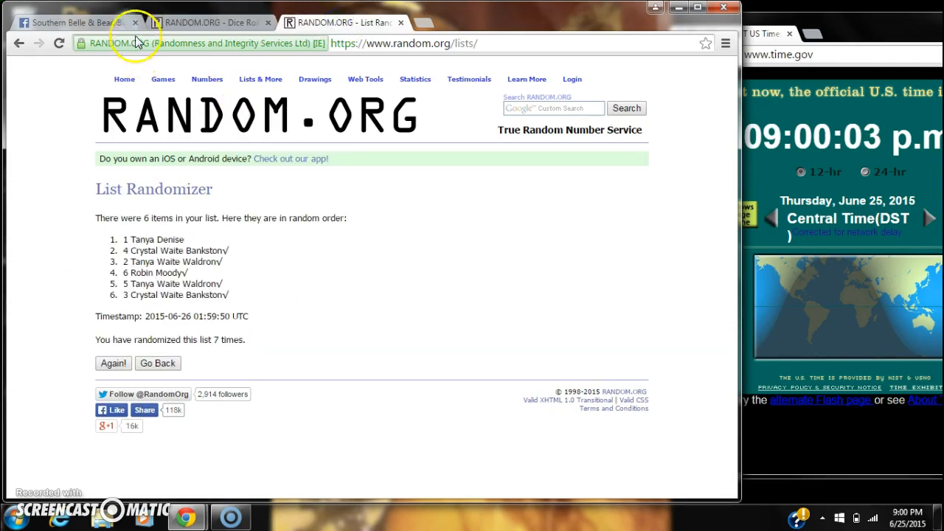
left_click(74, 22)
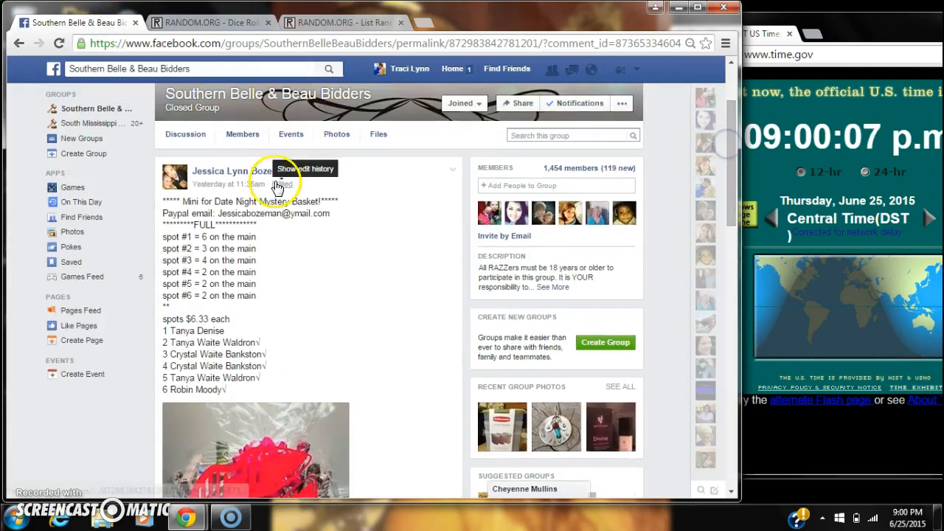
left_click(342, 22)
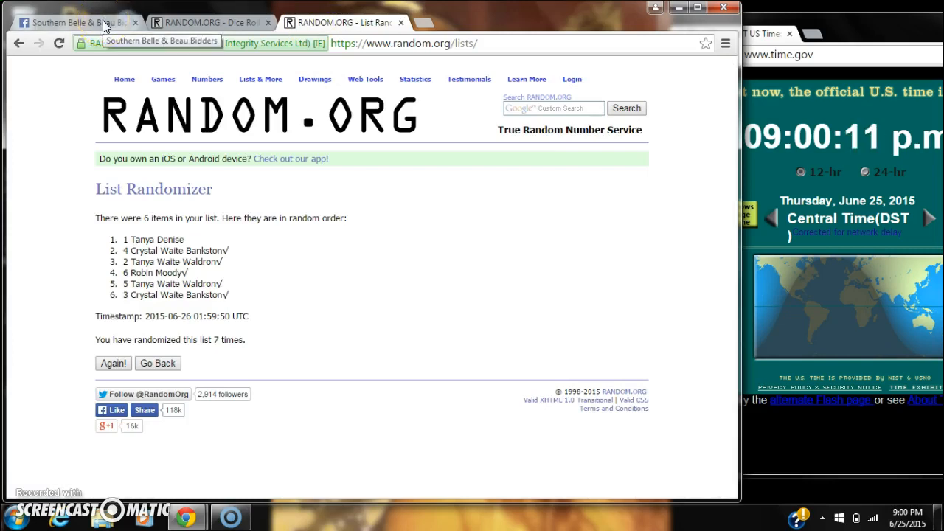
left_click(74, 22)
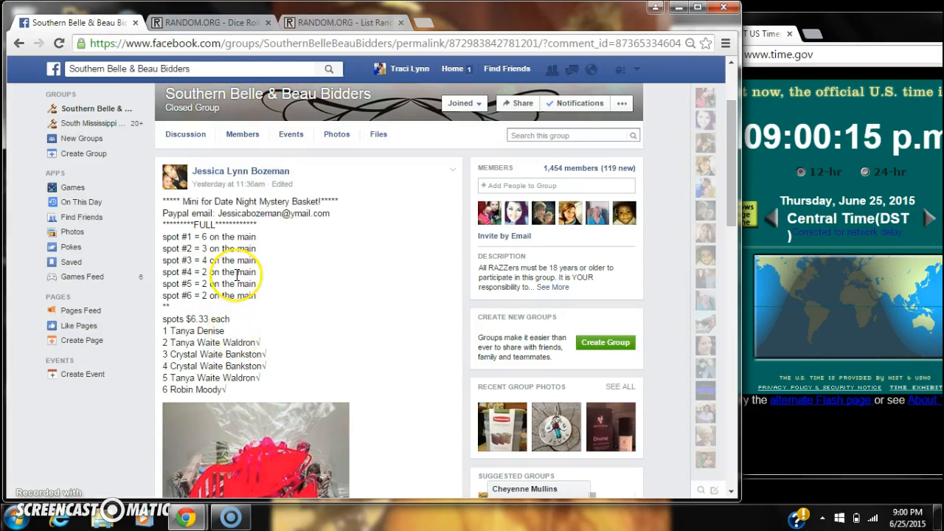
left_click(339, 22)
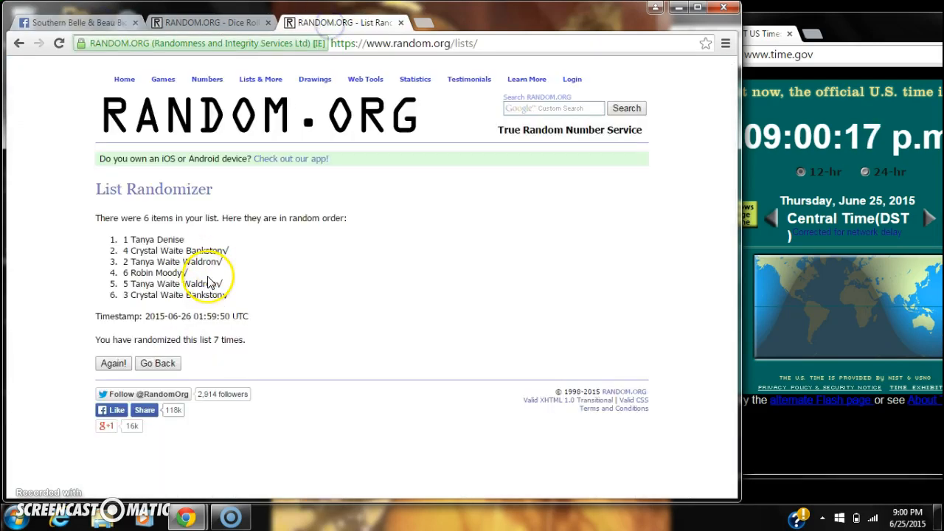
left_click(73, 22)
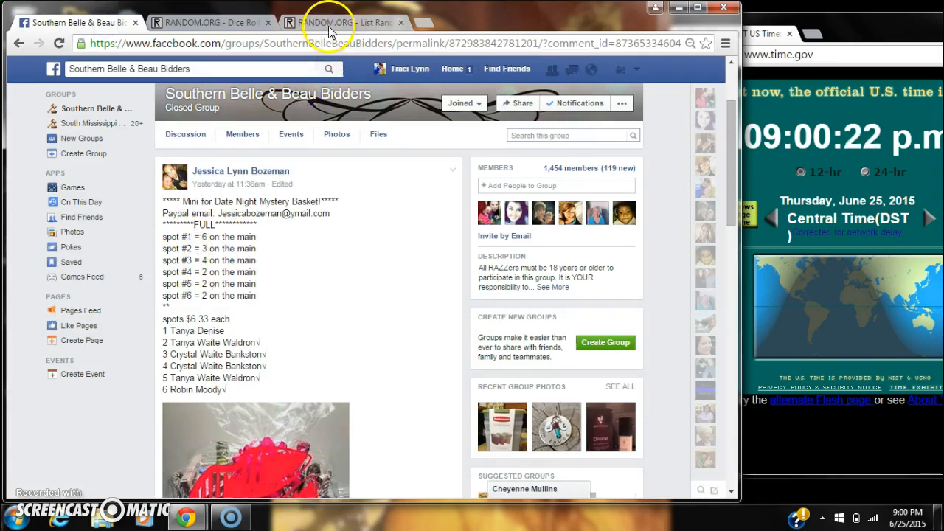
left_click(347, 22)
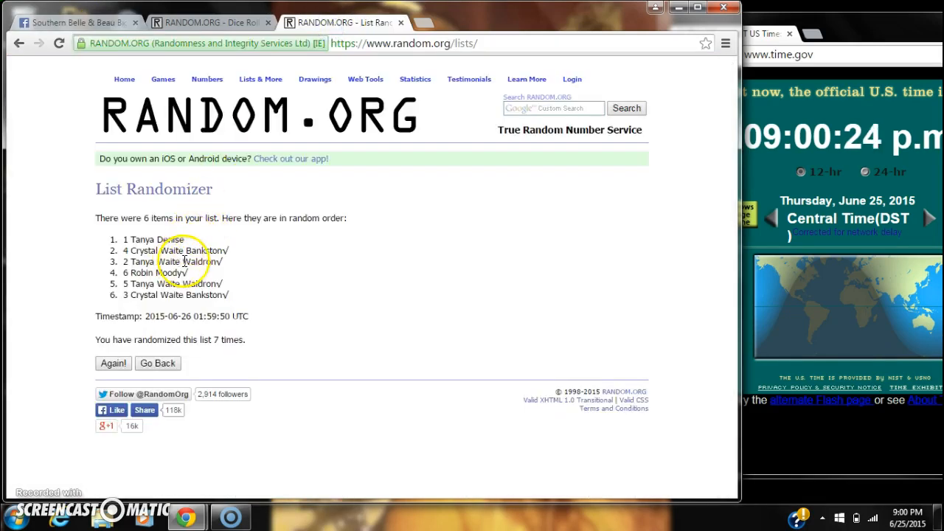
mouse_move(224, 266)
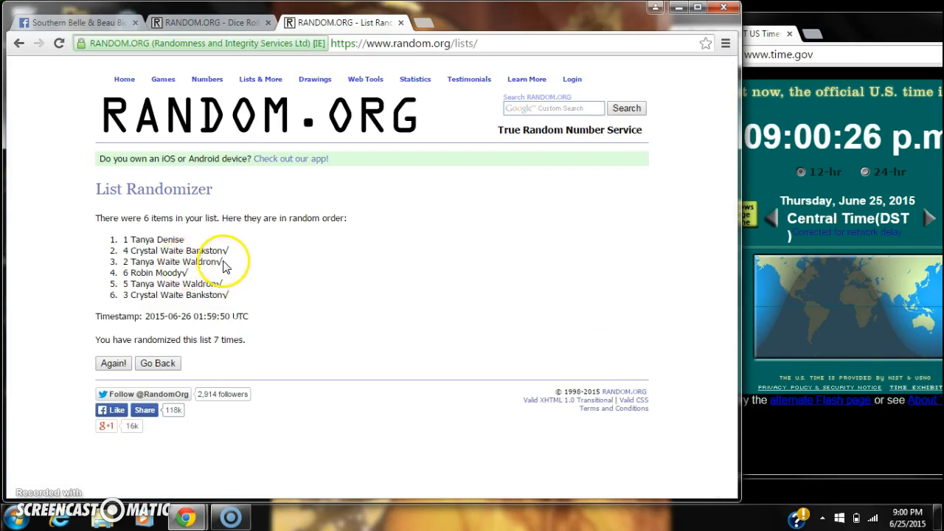
Step: Continue matching each winner to a spot number, finishing on the Facebook raffle post
left_click(74, 22)
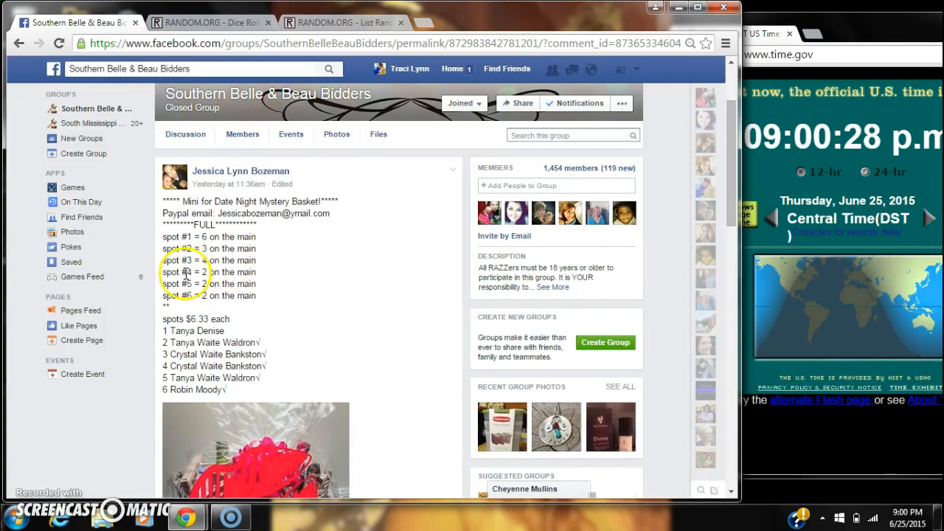
left_click(342, 22)
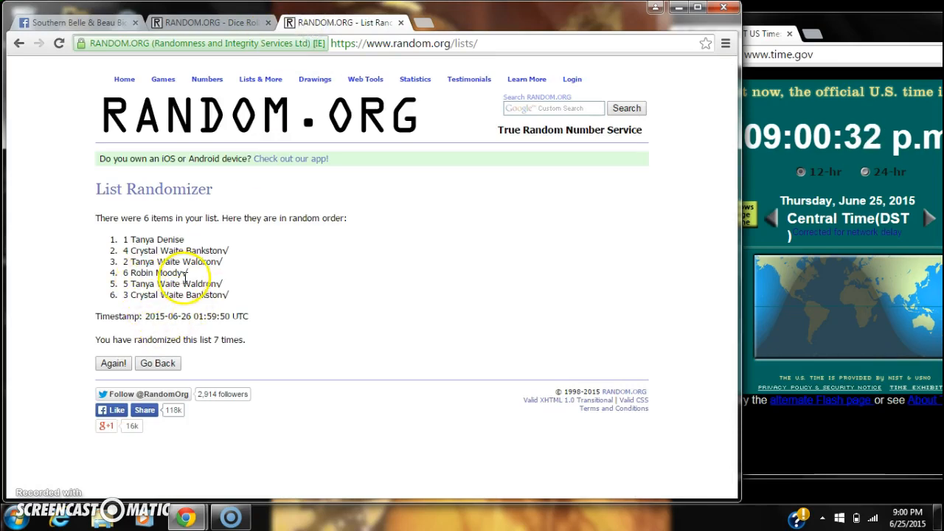
left_click(74, 22)
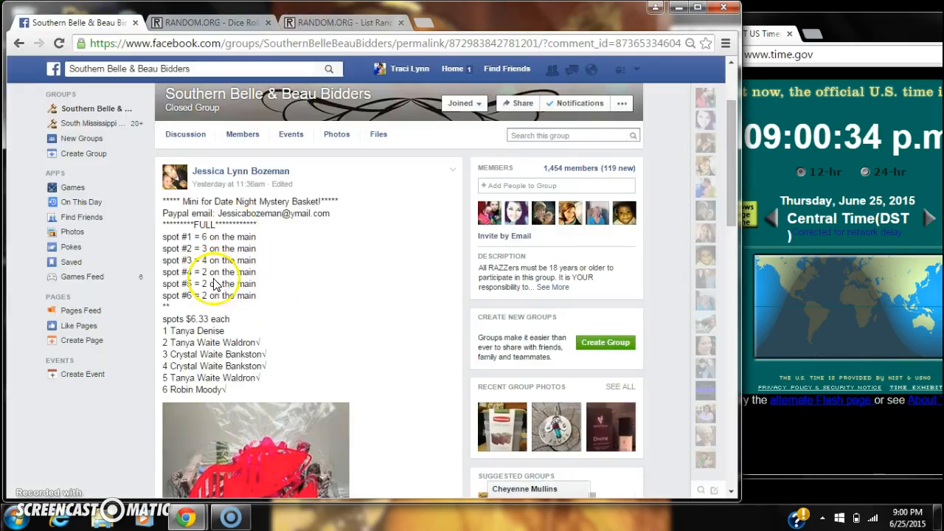
left_click(339, 22)
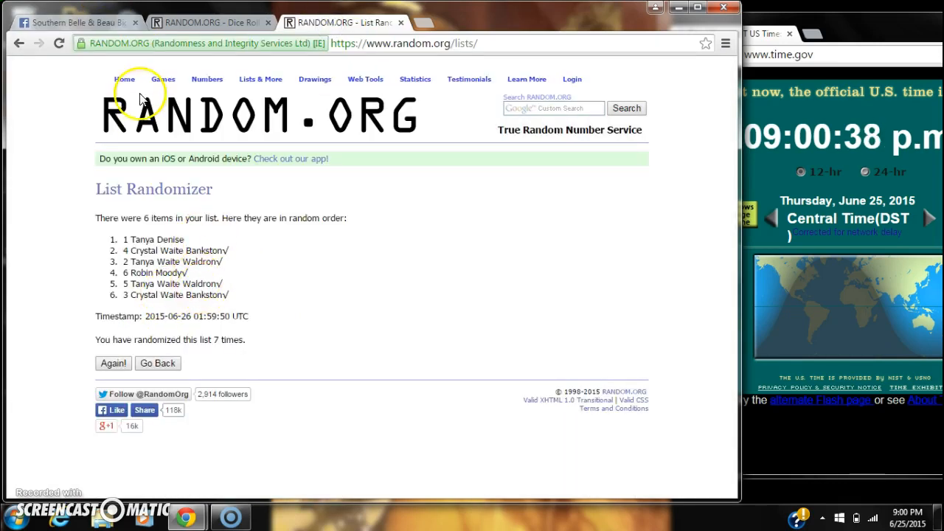
left_click(74, 22)
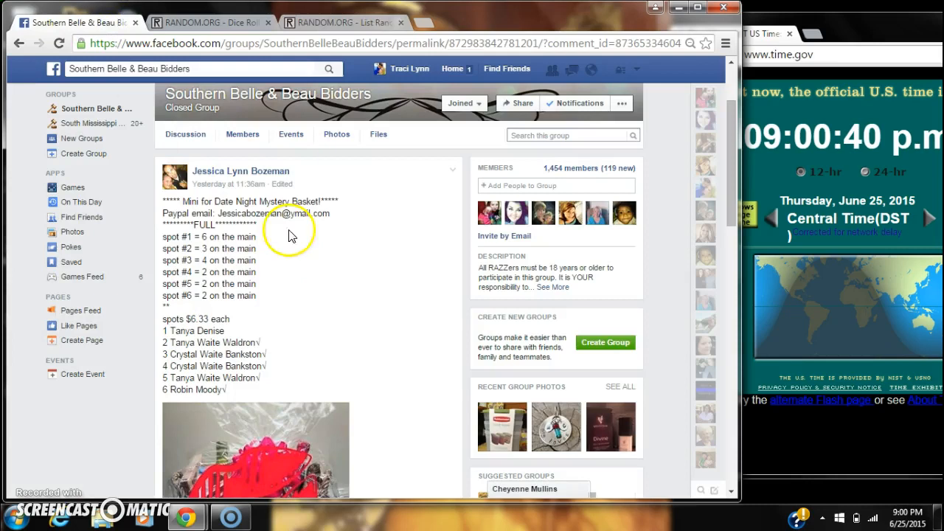
left_click(343, 22)
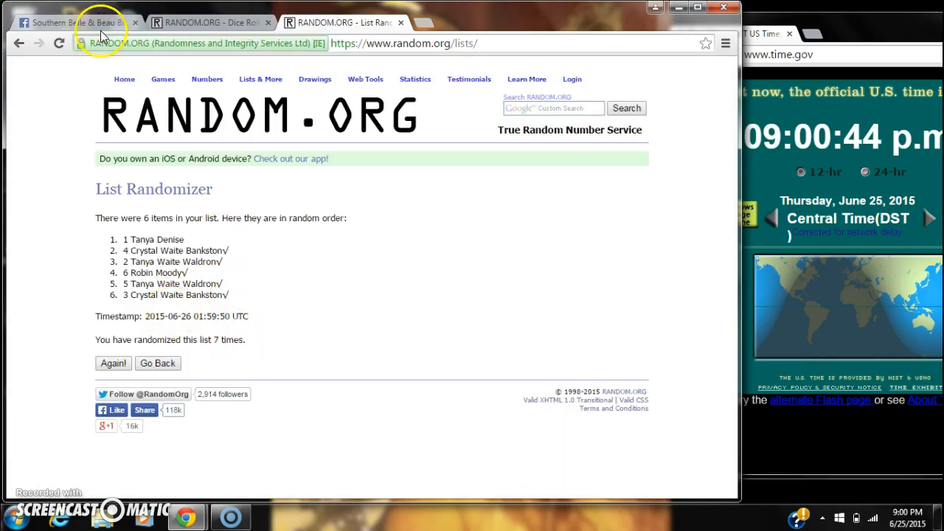
left_click(74, 22)
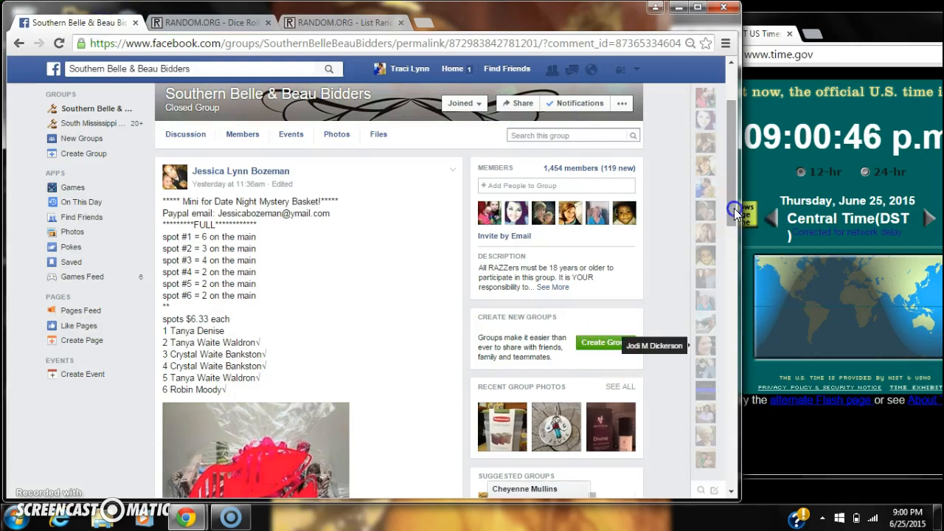
Step: Read the newest 'done' comments under the raffle post, then return to the final randomized list
scroll("down", 3)
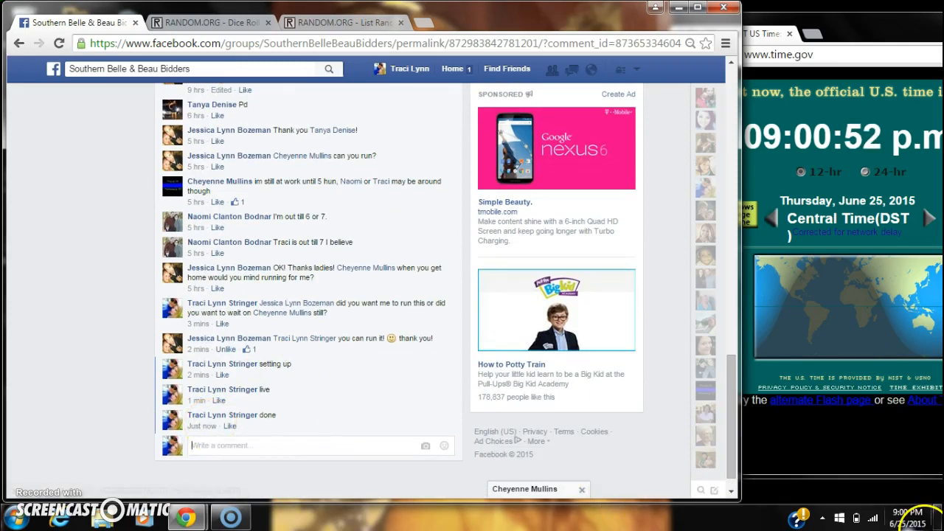
left_click(886, 517)
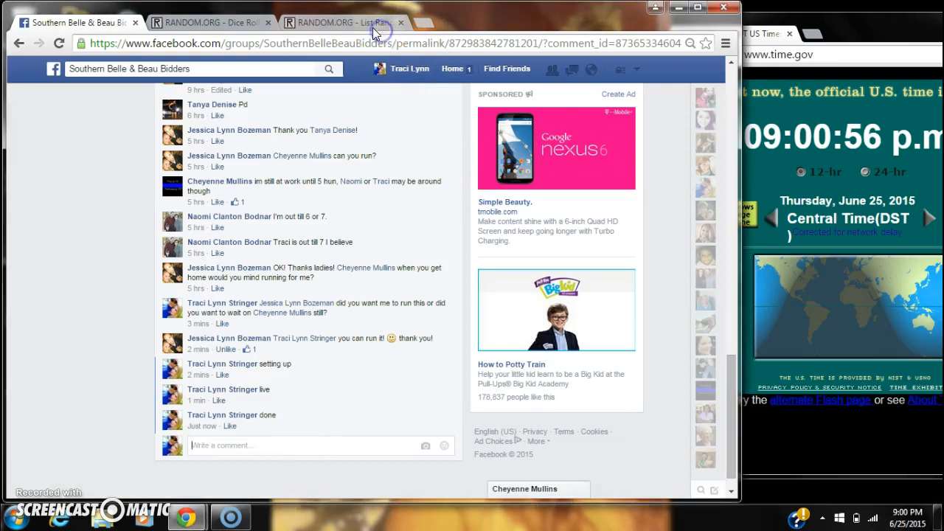
left_click(340, 22)
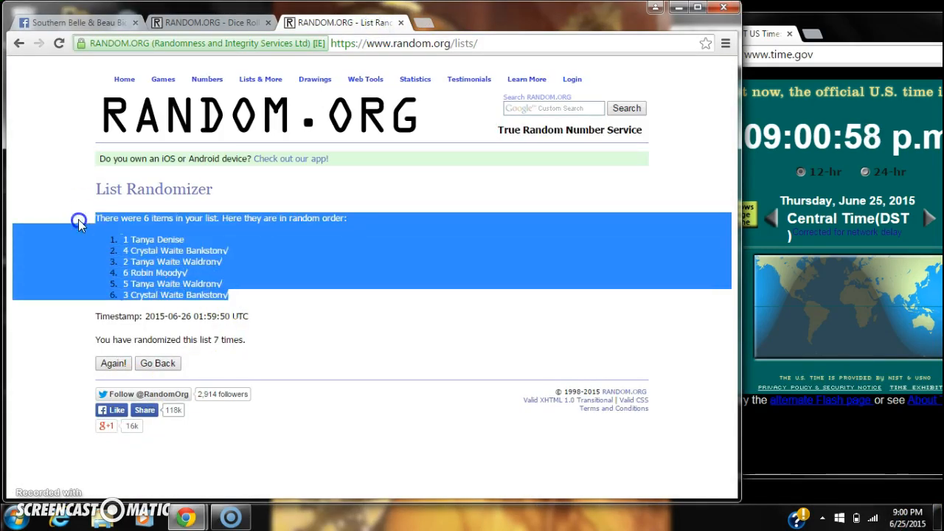